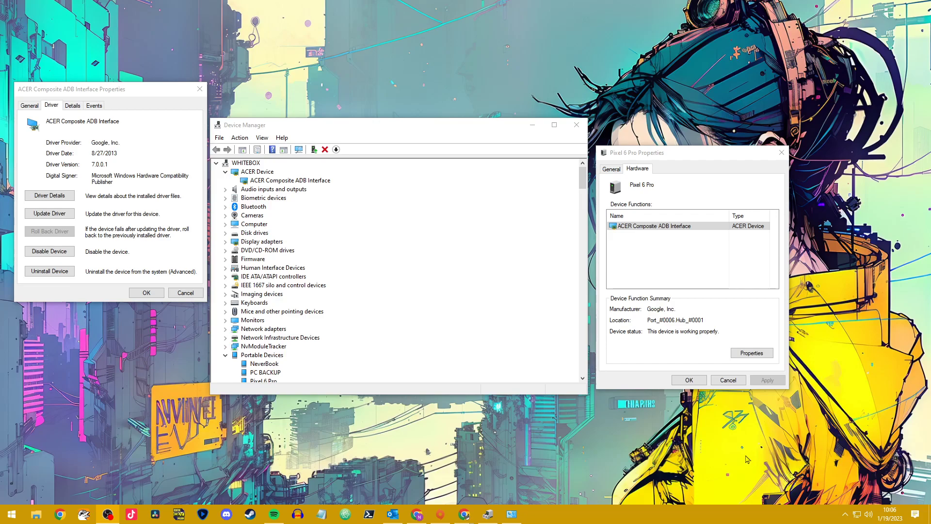
{"action": "mouse_move", "coordinate": [472, 359]}
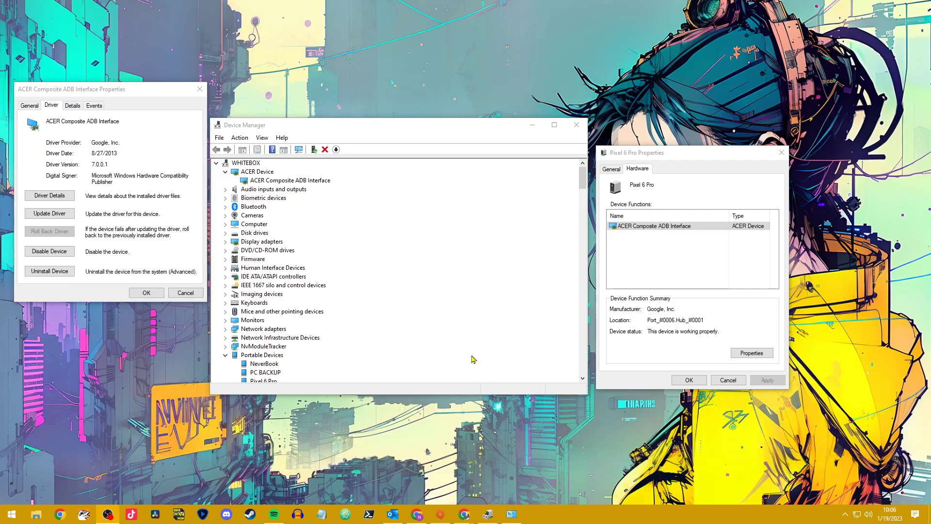
{"action": "mouse_move", "coordinate": [449, 350]}
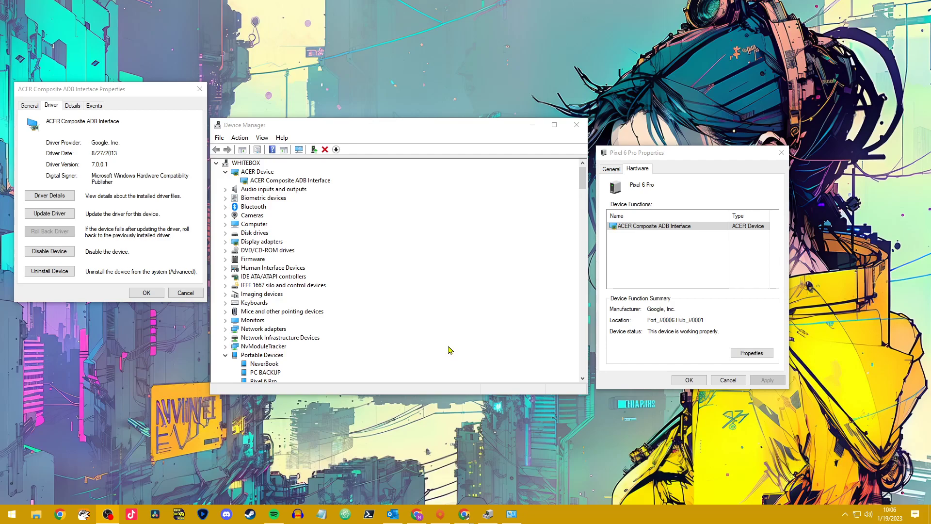
{"action": "mouse_move", "coordinate": [414, 365]}
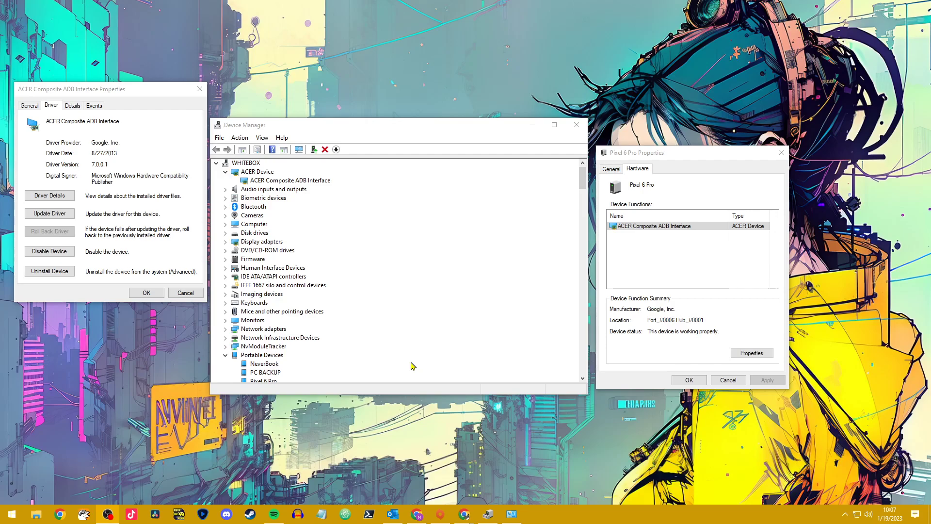
{"action": "mouse_move", "coordinate": [366, 129]}
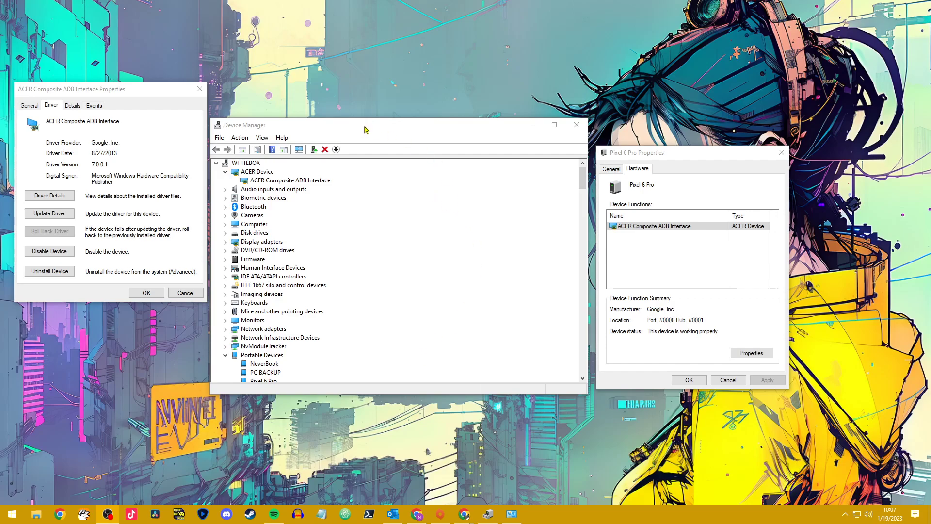
- Start Update Driver for the ACER Composite ADB Interface from its Properties Driver tab
{"action": "left_click", "coordinate": [290, 180]}
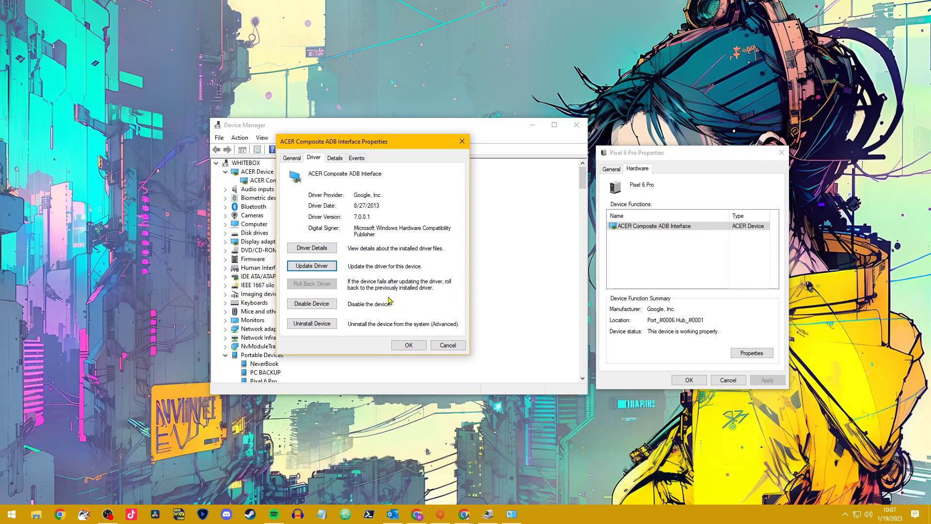
{"action": "left_click", "coordinate": [311, 266]}
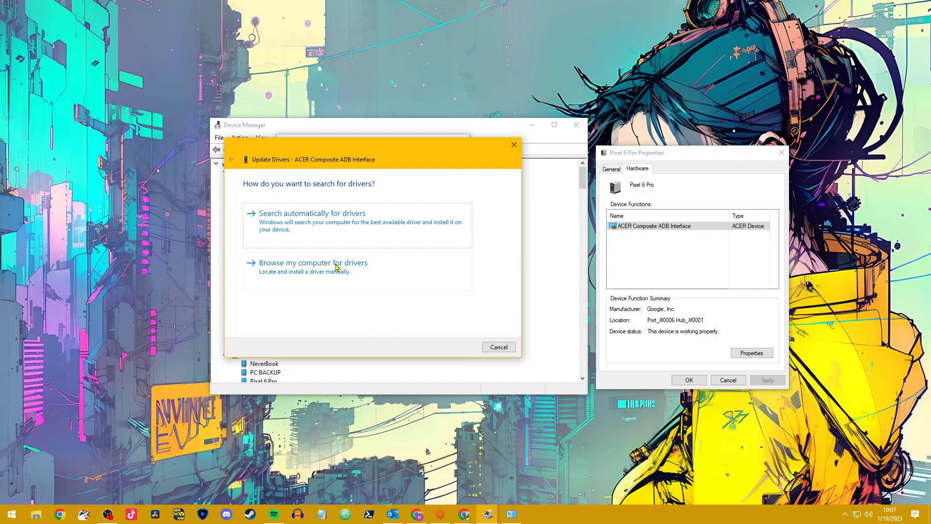
- Manually reinstall the ACER Composite ADB Interface driver from the available list, close Properties, and check Portable Devices
{"action": "left_click", "coordinate": [311, 263]}
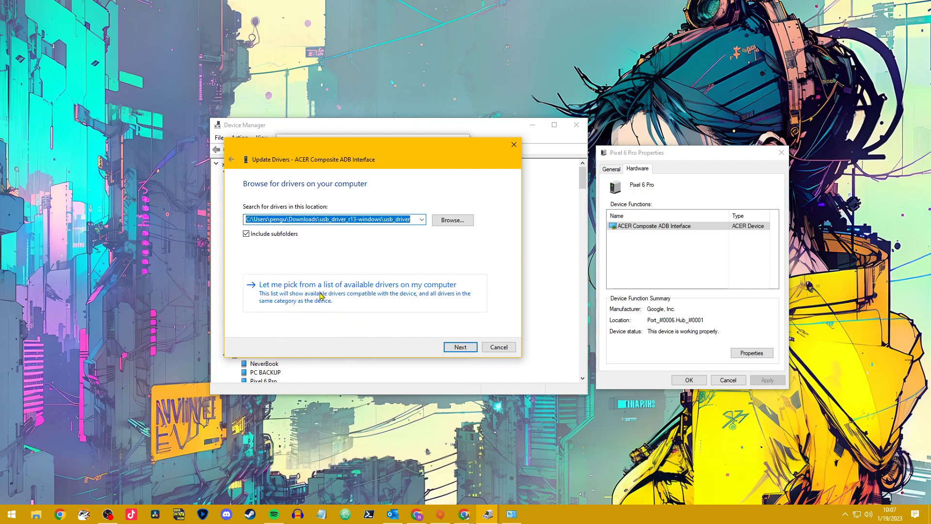
{"action": "left_click", "coordinate": [357, 284]}
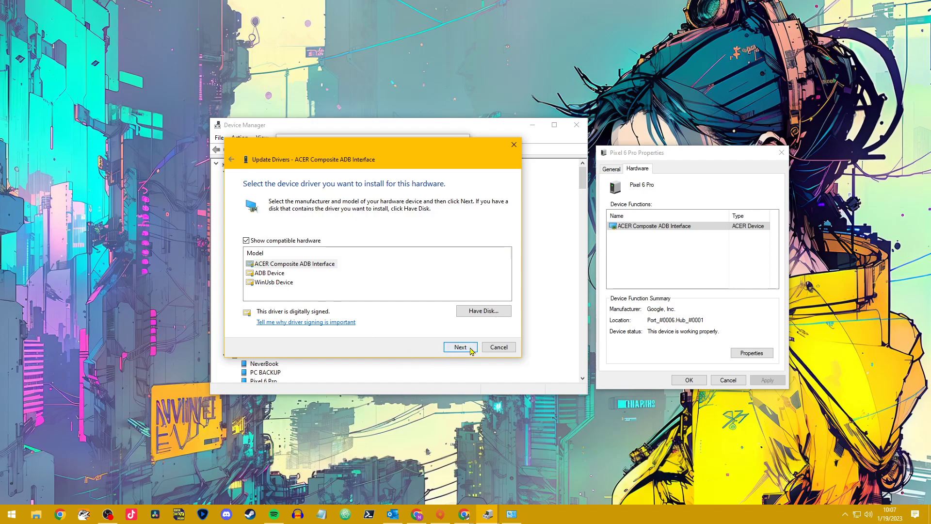
{"action": "left_click", "coordinate": [498, 347]}
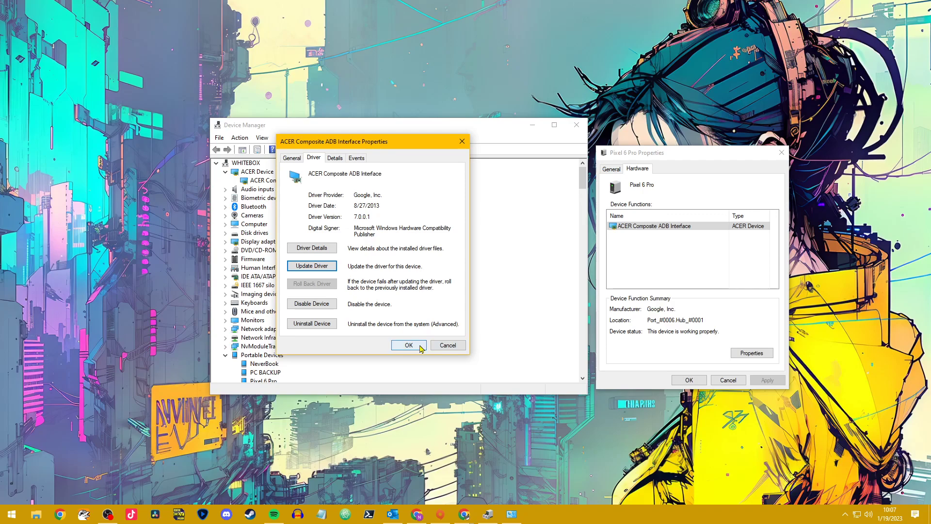
{"action": "left_click", "coordinate": [408, 345]}
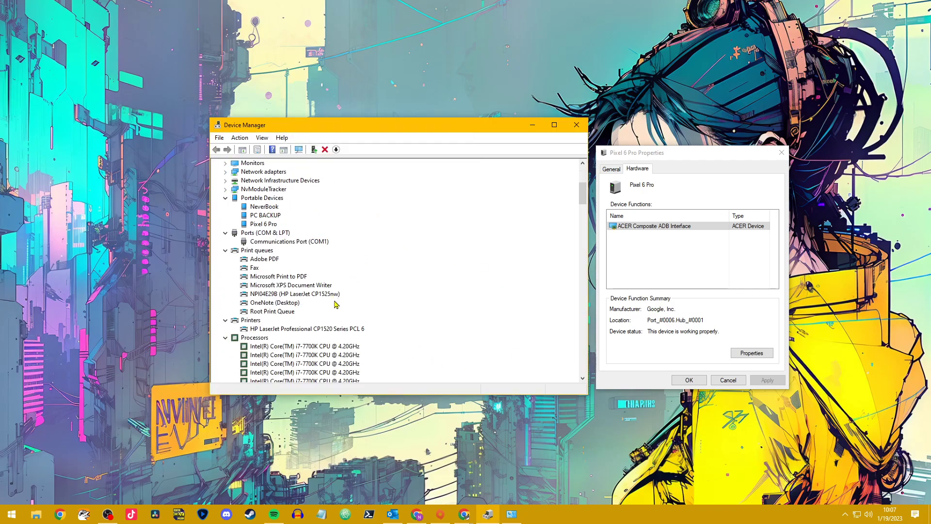
{"action": "left_click", "coordinate": [264, 223]}
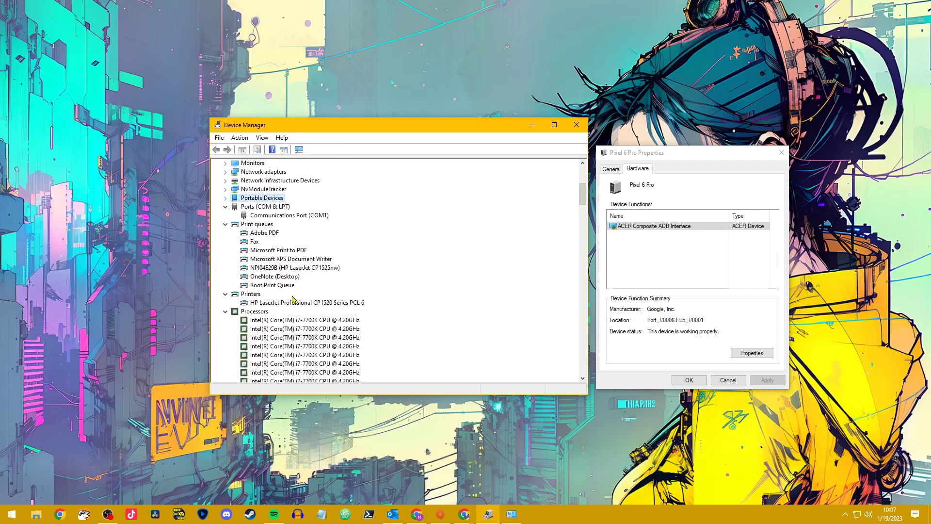
- Scroll the device tree down to Universal Serial Bus devices showing Pixel 6 Pro and the expanded USB controllers group
{"action": "scroll", "scroll_direction": "down", "scroll_amount": 3}
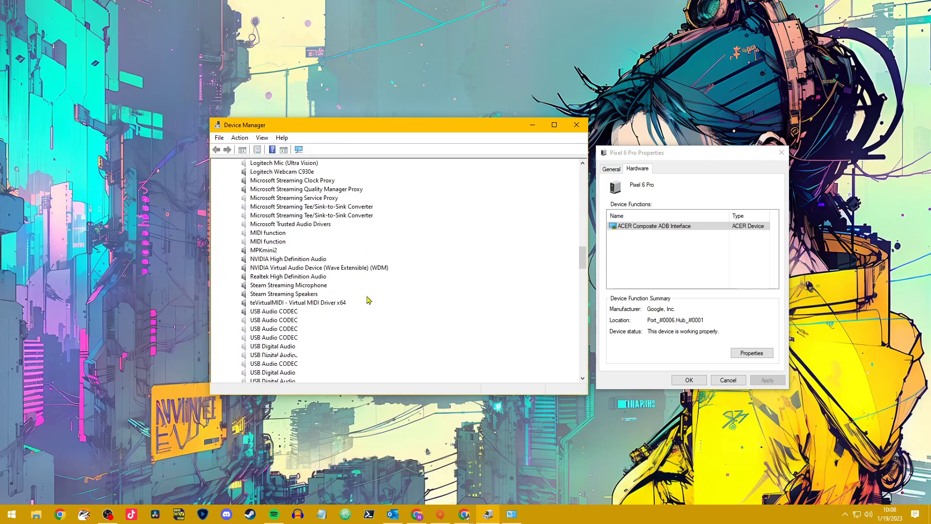
{"action": "scroll", "scroll_direction": "down", "scroll_amount": 3}
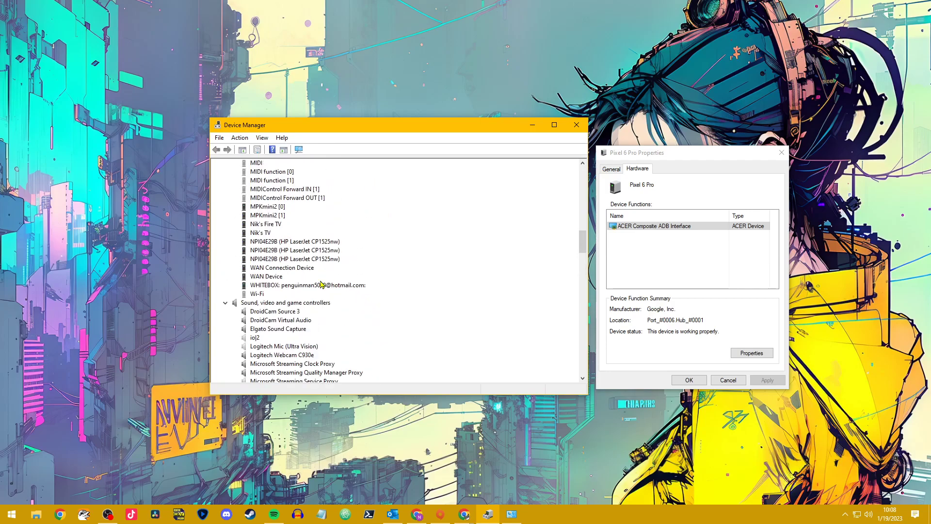
{"action": "scroll", "scroll_direction": "down", "scroll_amount": 3}
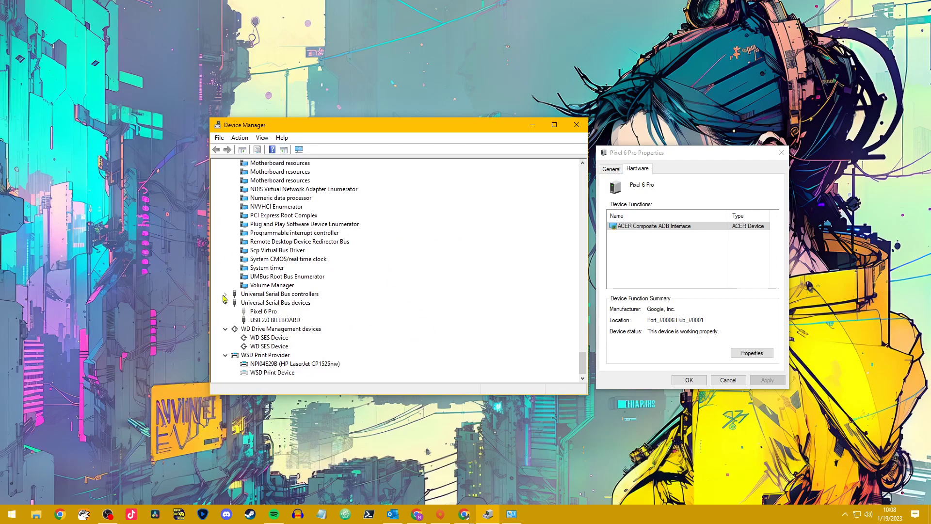
{"action": "scroll", "scroll_direction": "down", "scroll_amount": 3}
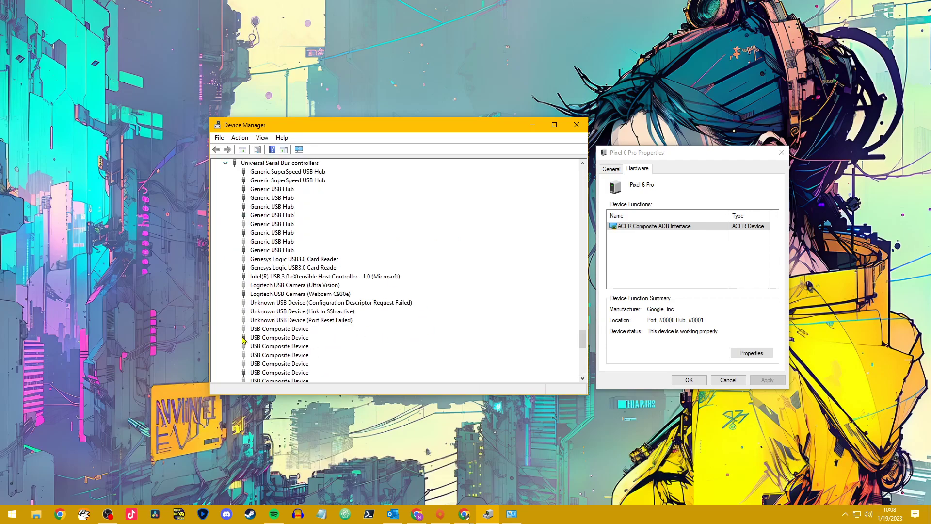
{"action": "mouse_move", "coordinate": [294, 345]}
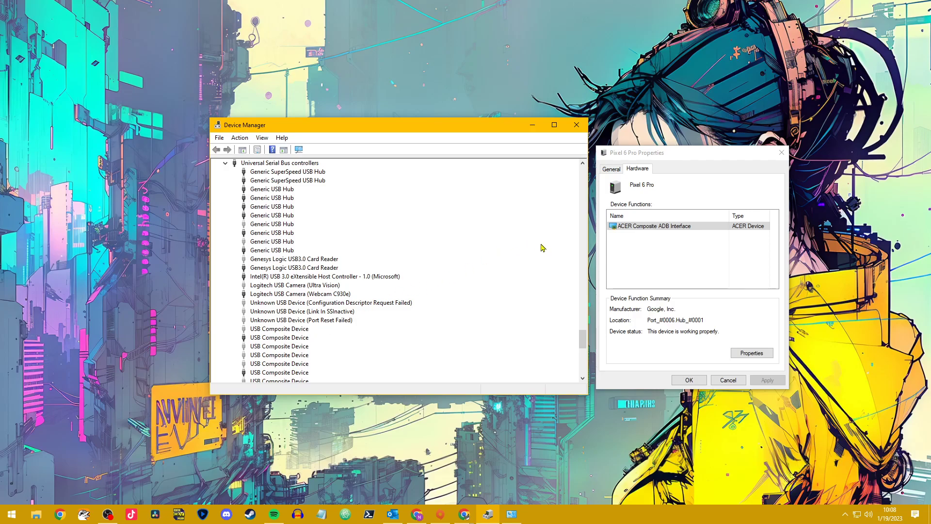
{"action": "mouse_move", "coordinate": [692, 191]}
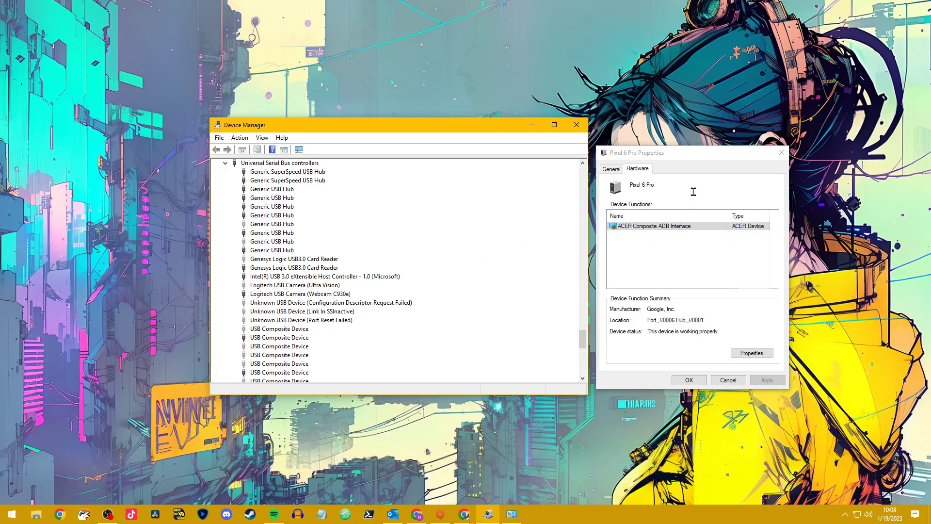
{"action": "mouse_move", "coordinate": [690, 204]}
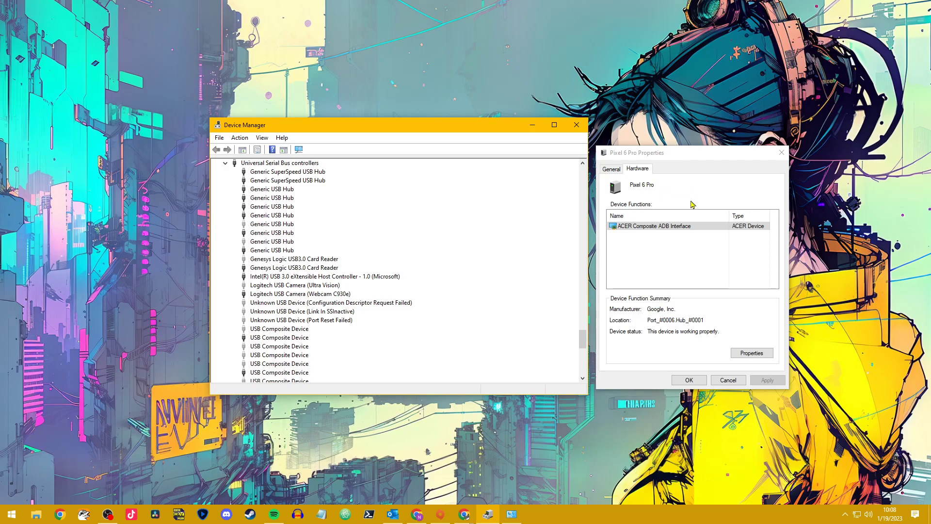